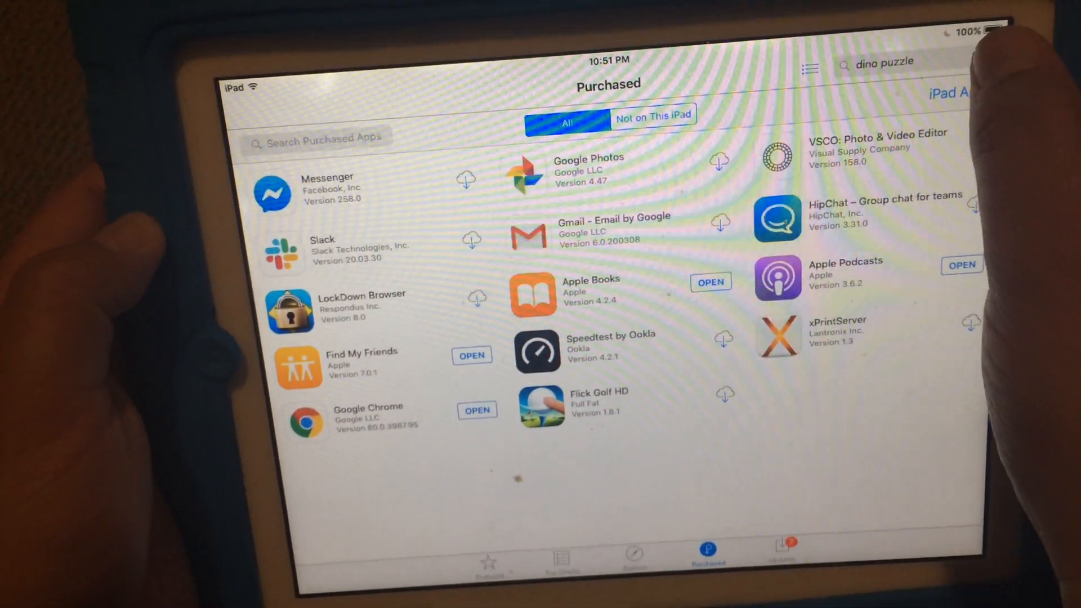
# Search for YouTube, try to get YouTube: Watch, Listen, Stream, and dismiss the incompatibility alert
pyautogui.click(889, 64)
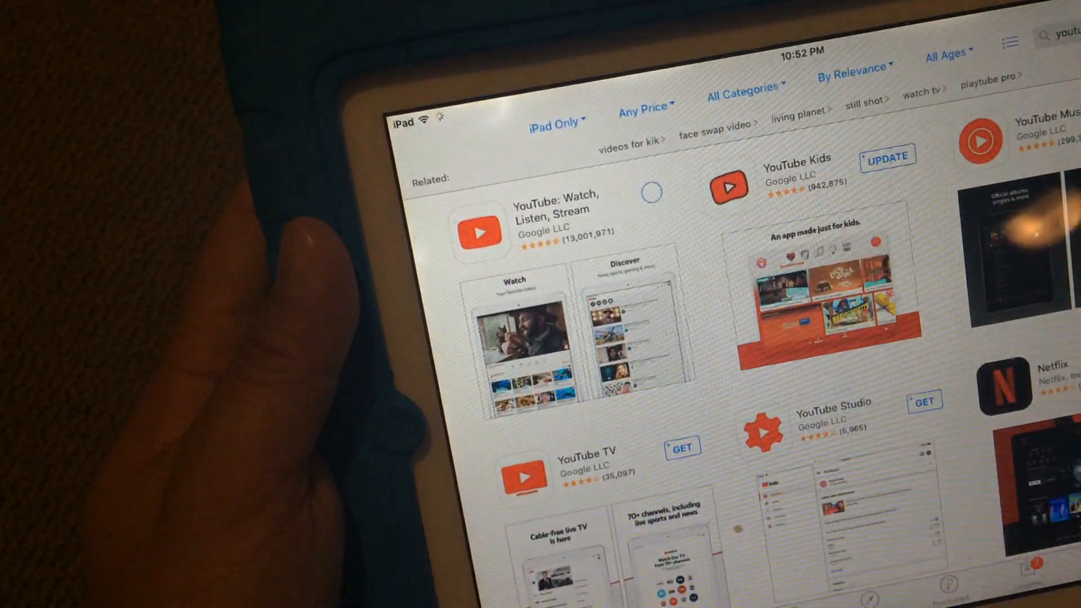
pyautogui.click(648, 191)
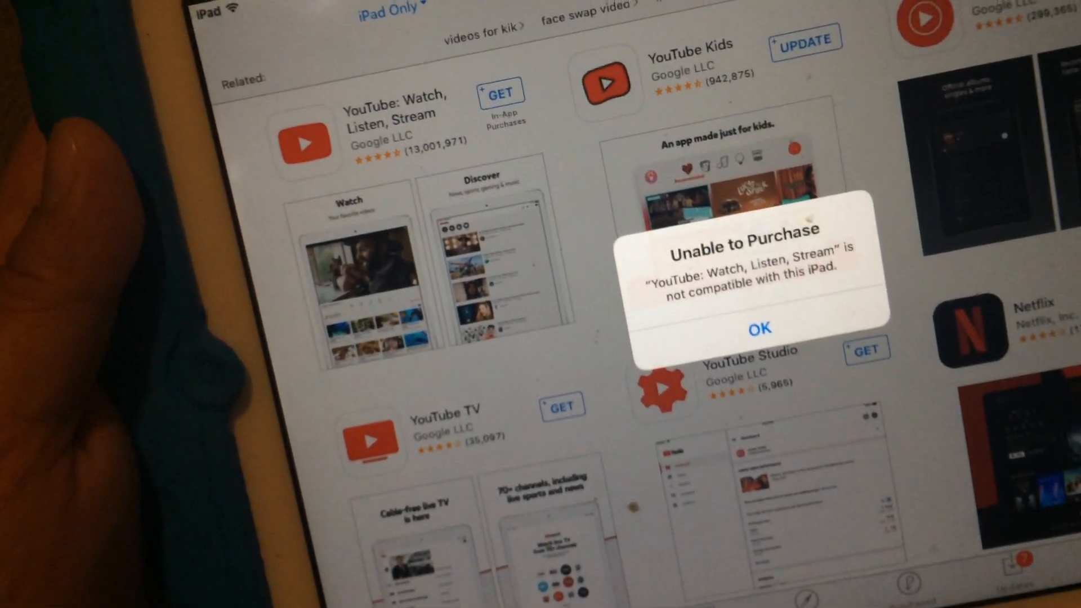
pyautogui.click(758, 329)
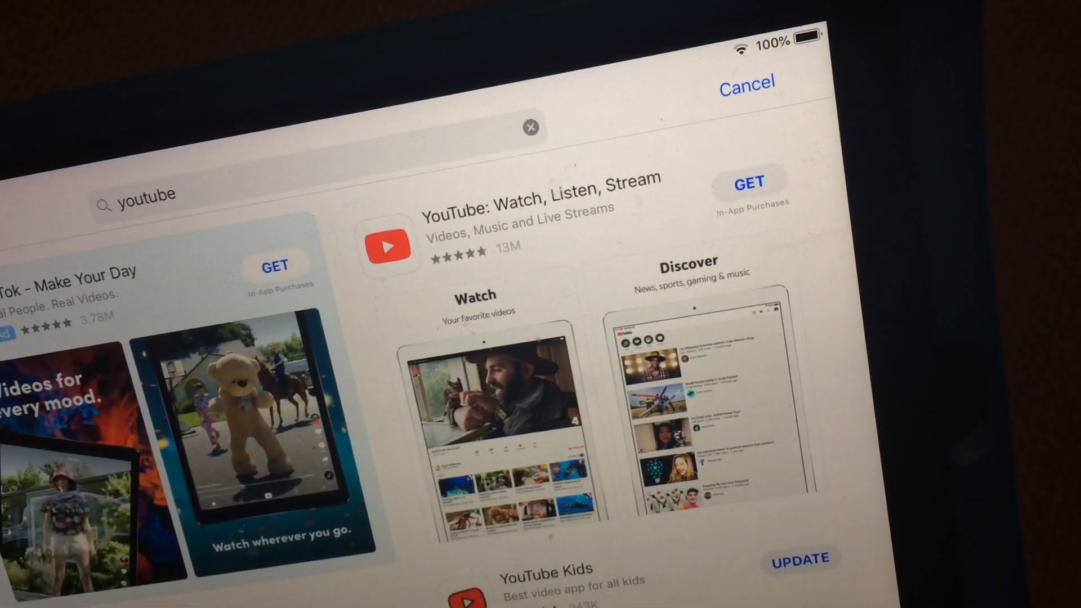
# Scroll down through the YouTube search results on the newer iPad
pyautogui.scroll(-3)
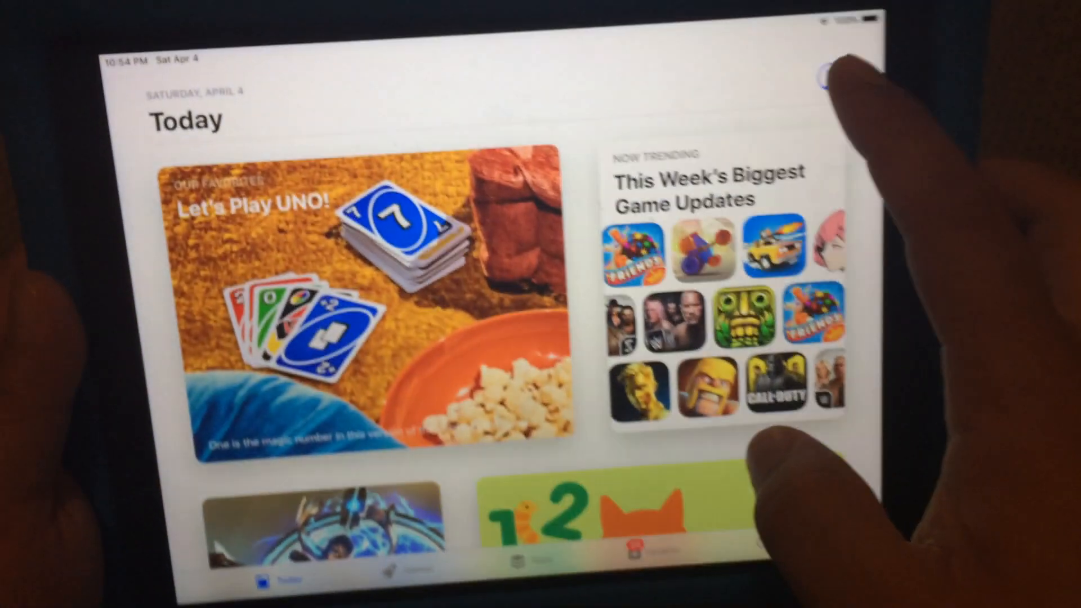
pyautogui.click(835, 76)
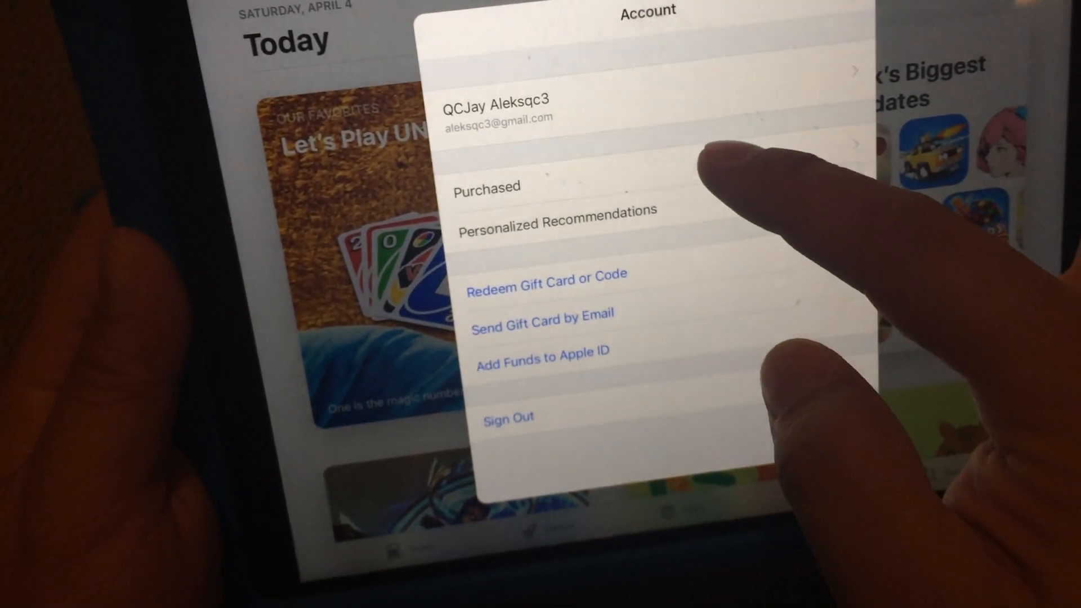
pyautogui.click(486, 187)
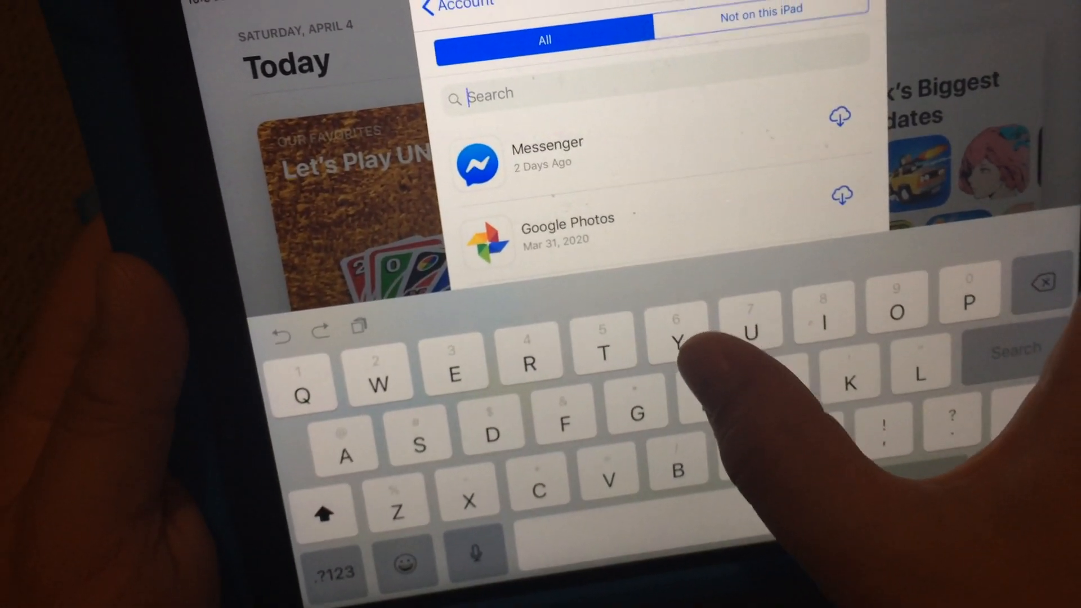
pyautogui.write('Yo')
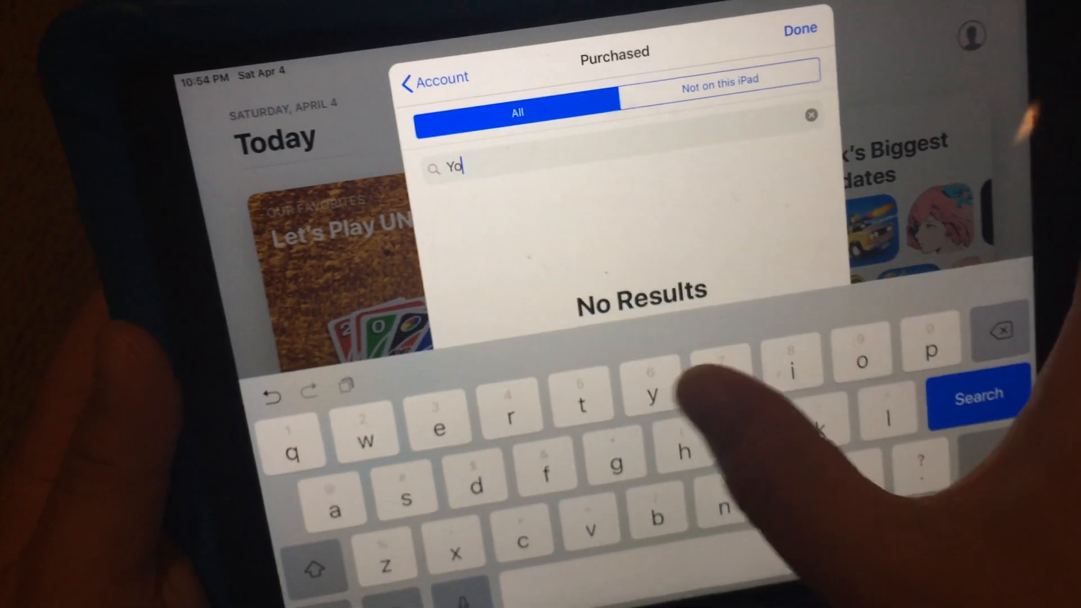
pyautogui.write('utube')
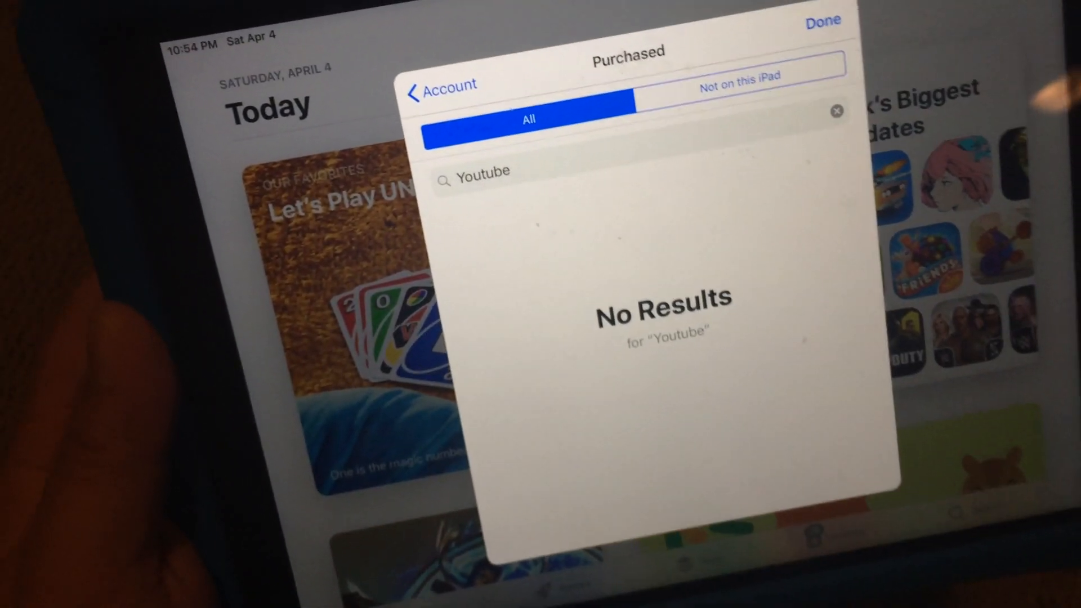
pyautogui.click(822, 22)
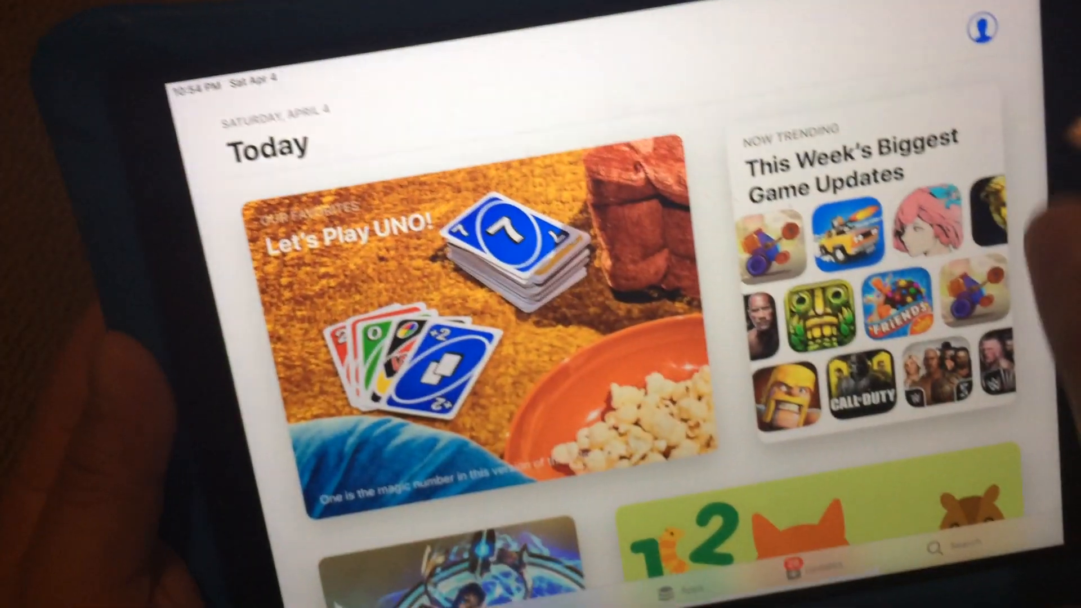